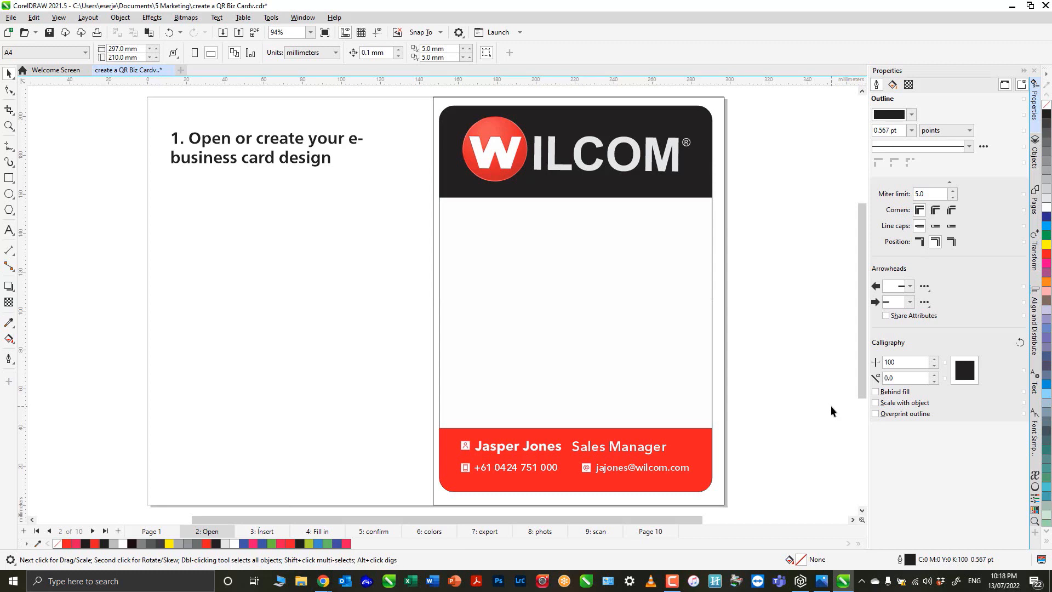
Step: Go to page 3, the Insert page with the QR code insertion instructions
left_click(263, 531)
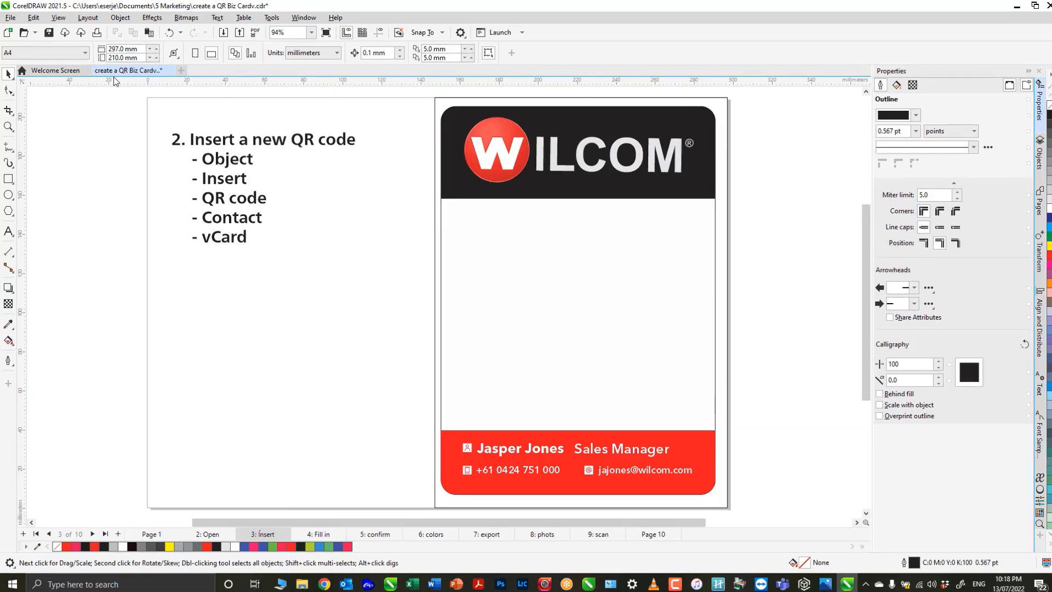
Step: Insert a default URL QR code onto the business card from the Object menu
left_click(120, 17)
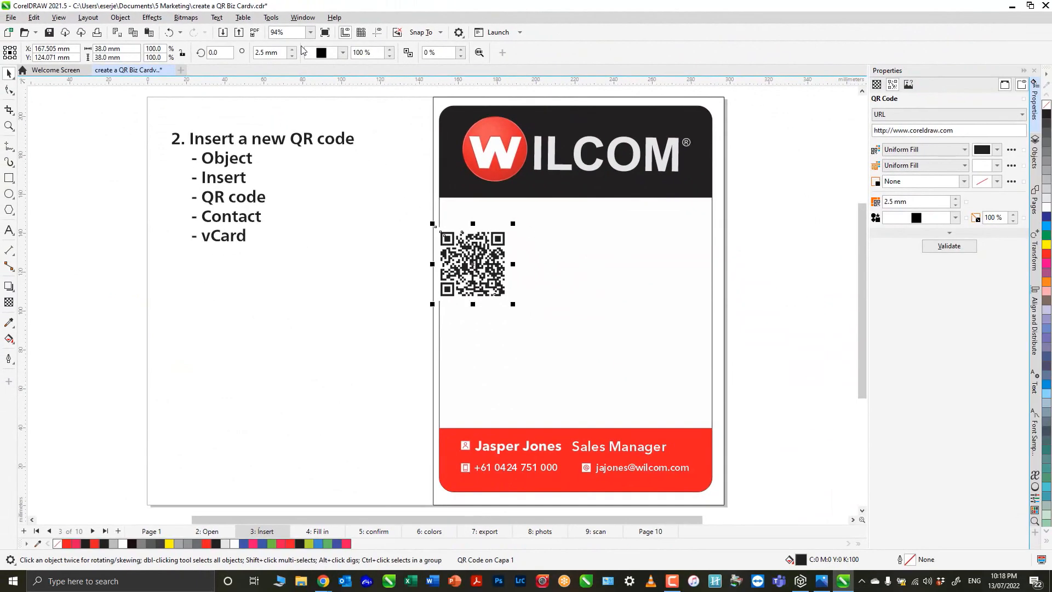
mouse_move(544, 298)
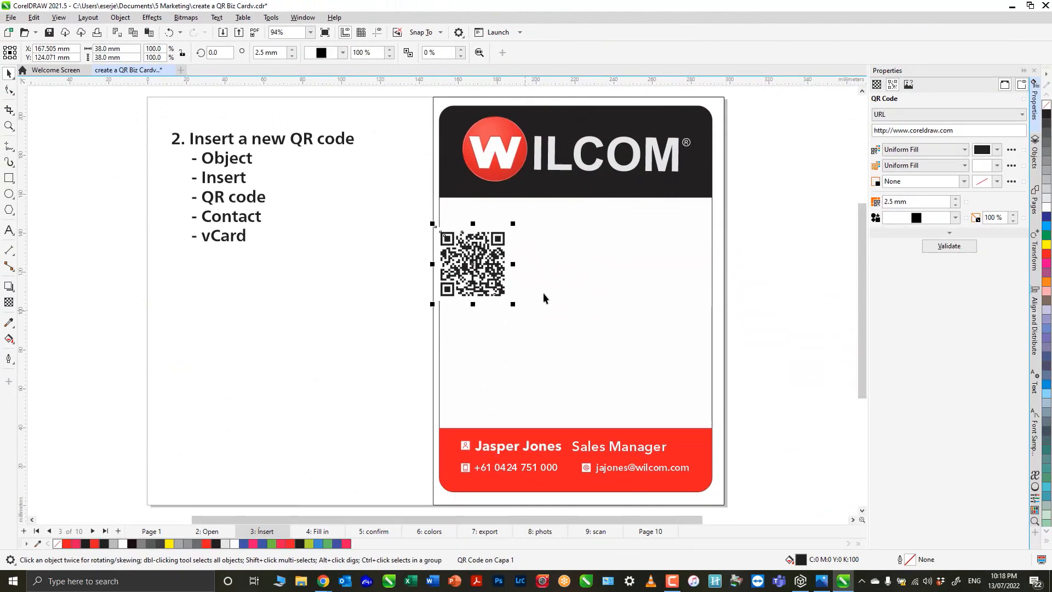
mouse_move(788, 221)
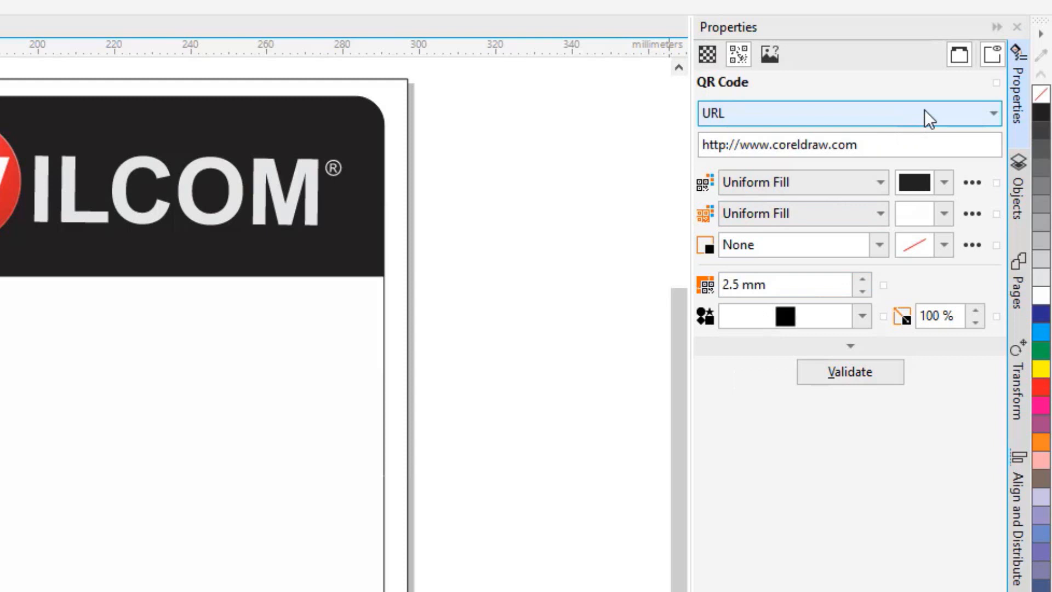
Step: Show the QR code type list in the Properties docker (URL, Contact, Plain text)
left_click(992, 114)
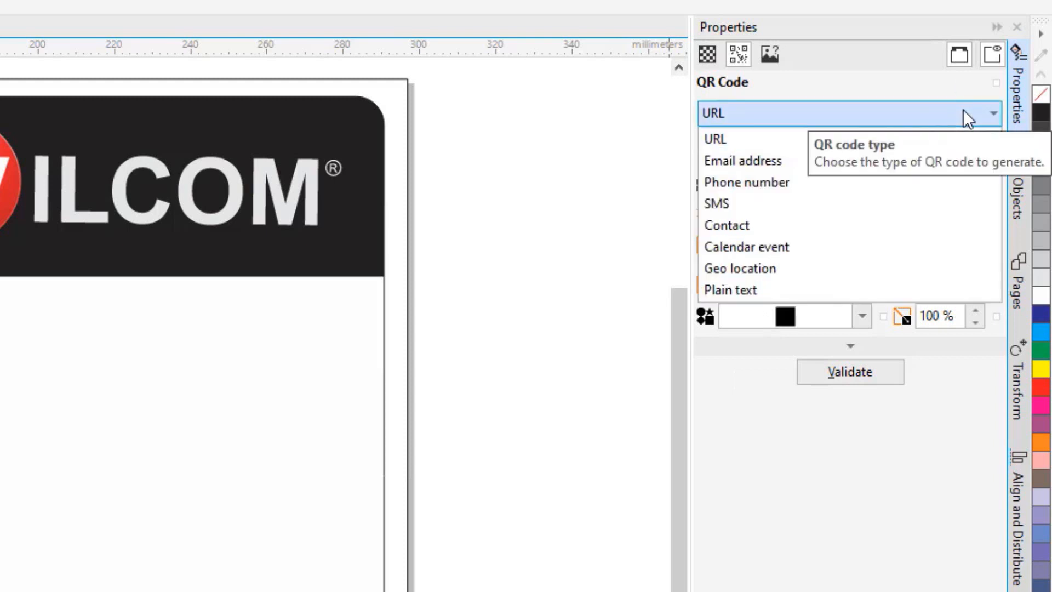
mouse_move(806, 114)
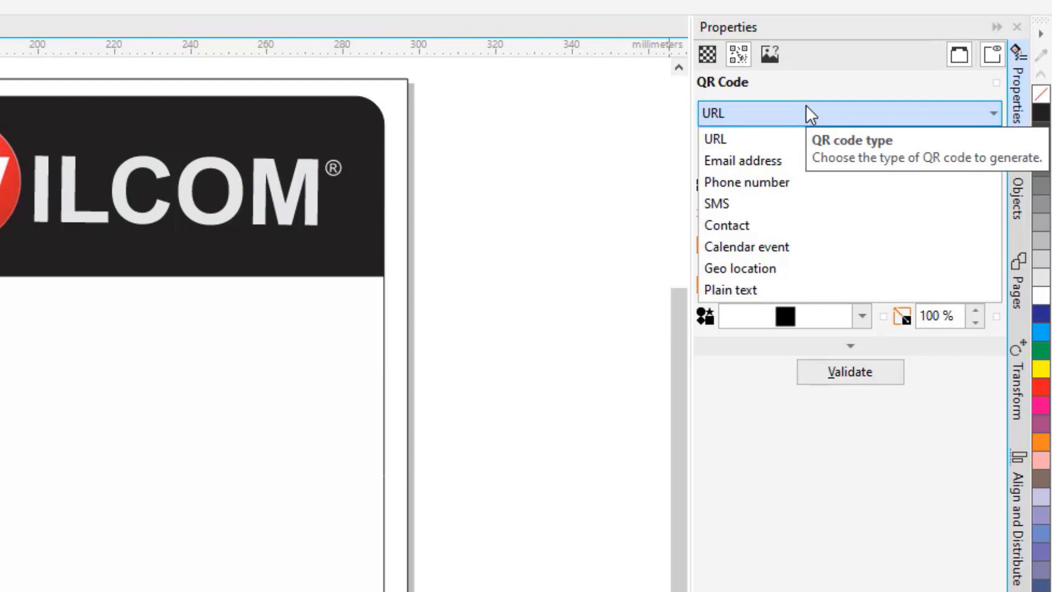
mouse_move(781, 115)
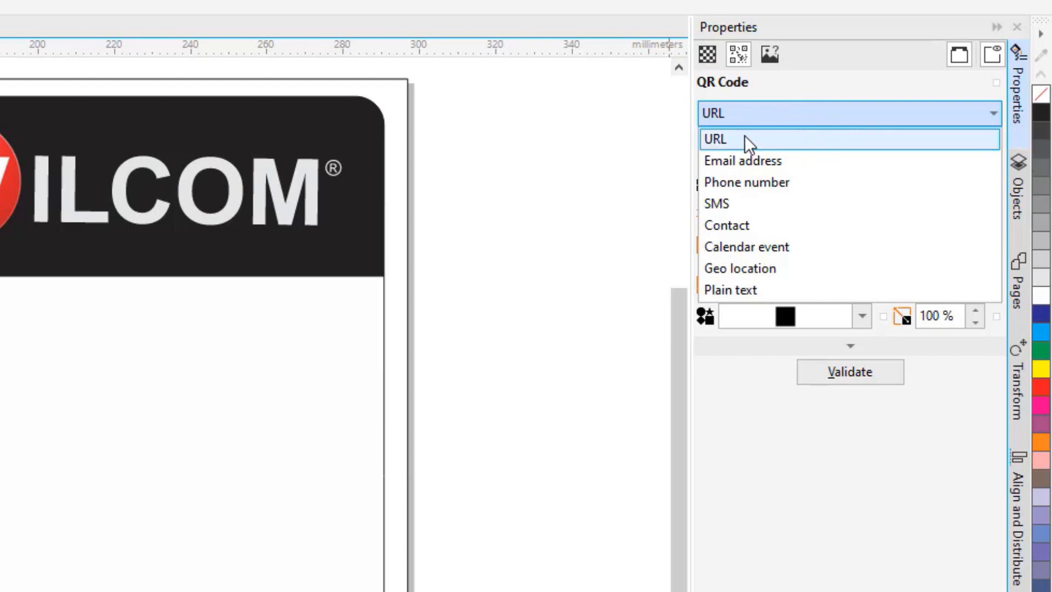
mouse_move(802, 158)
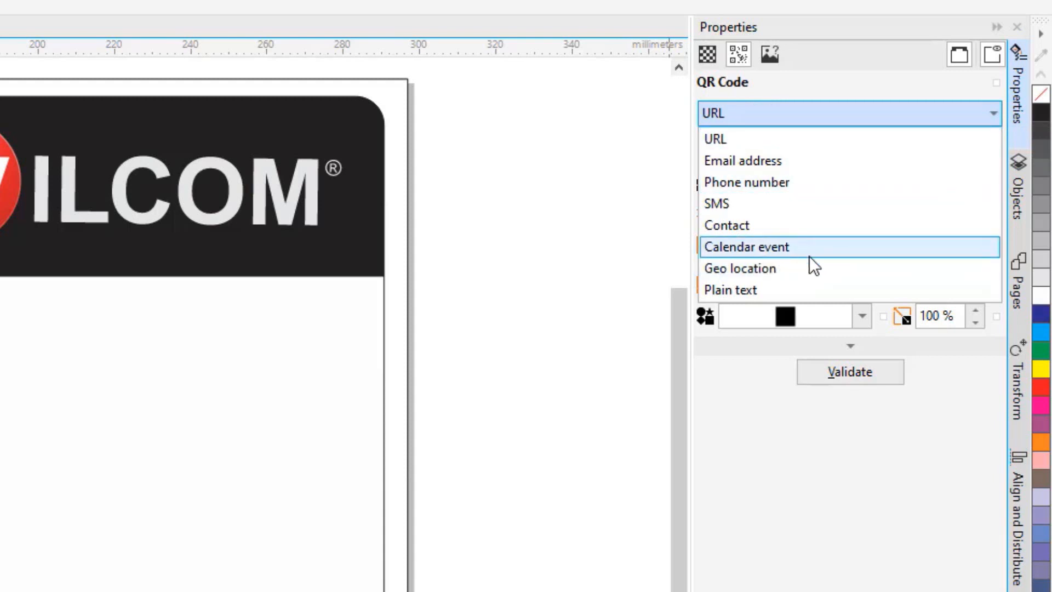
mouse_move(859, 234)
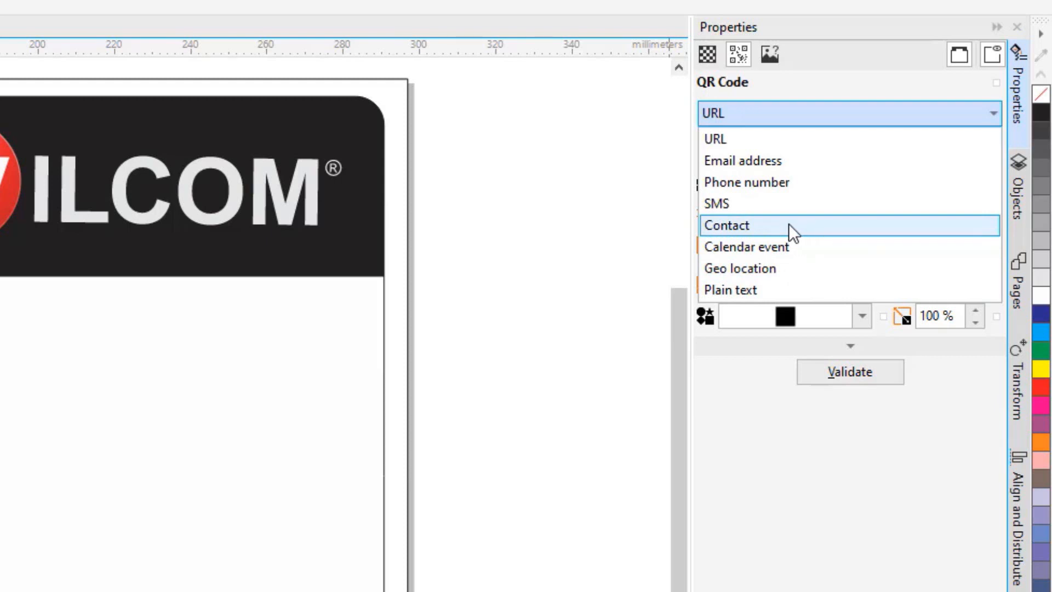
mouse_move(757, 240)
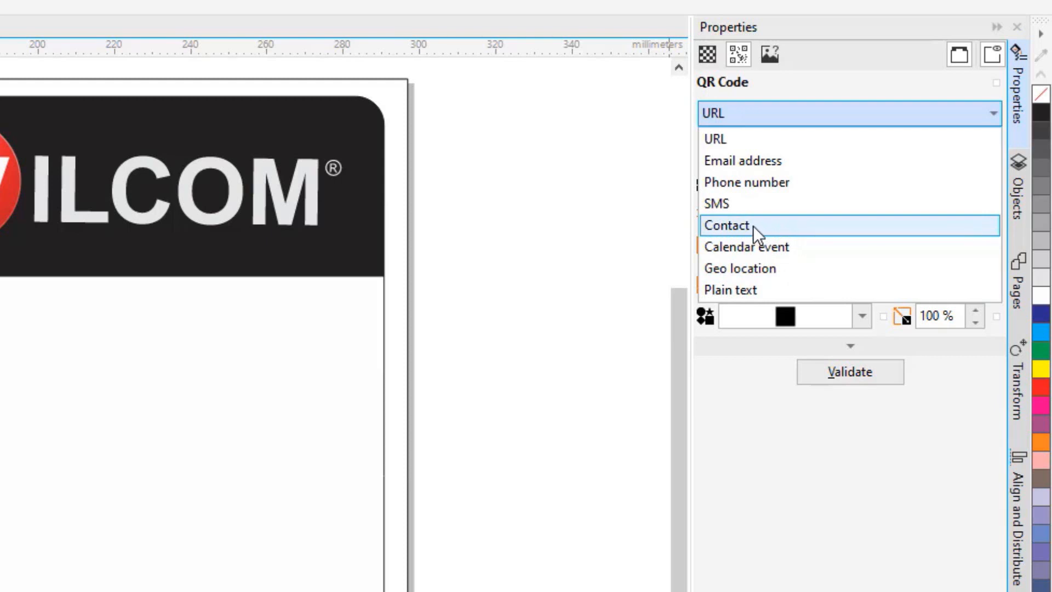
Step: Set the QR code type to Contact using the vCard format
left_click(727, 225)
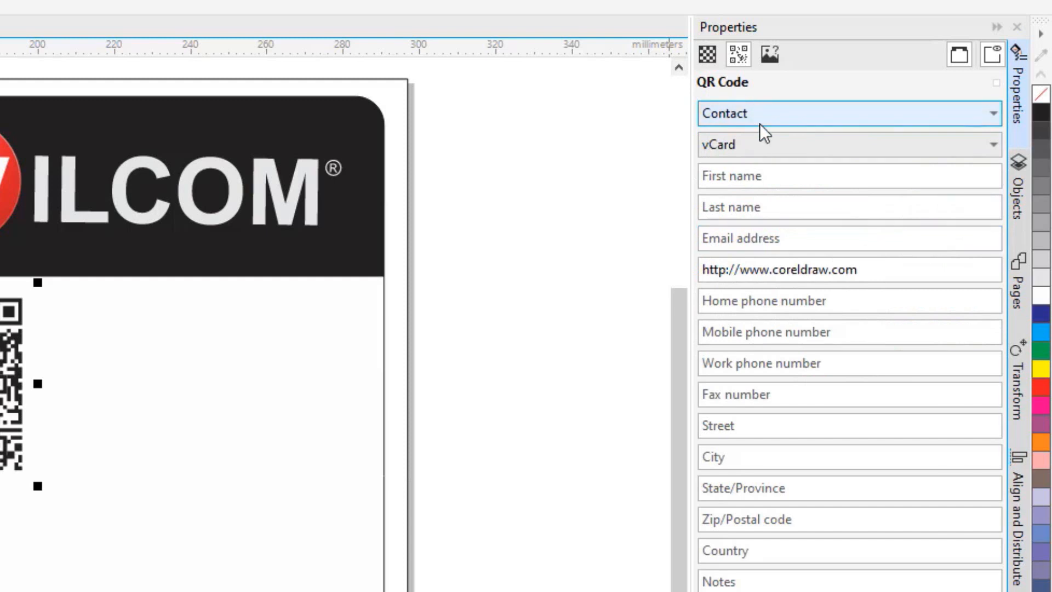
mouse_move(765, 156)
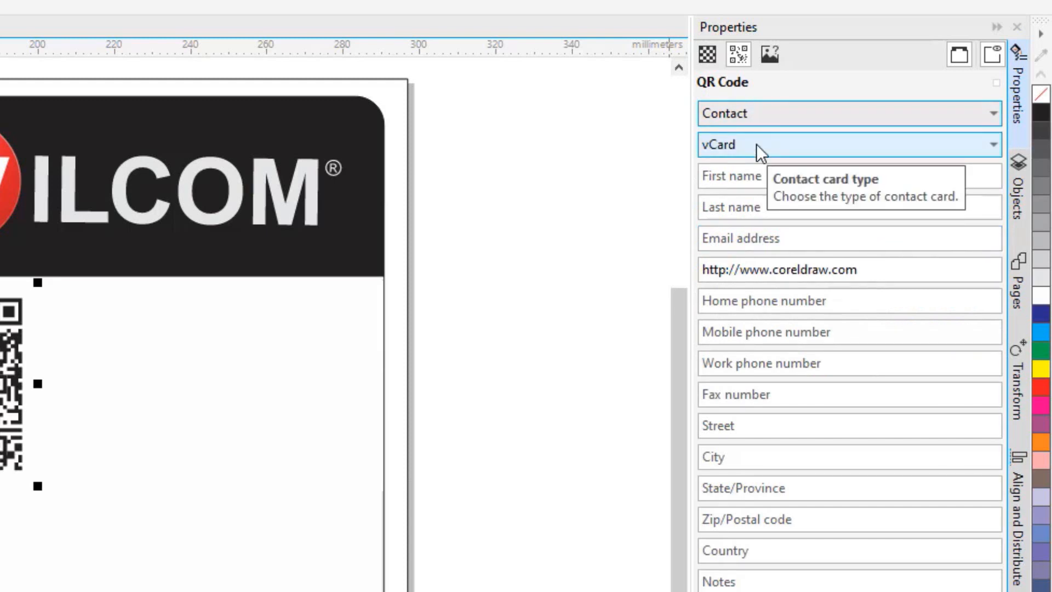
mouse_move(549, 147)
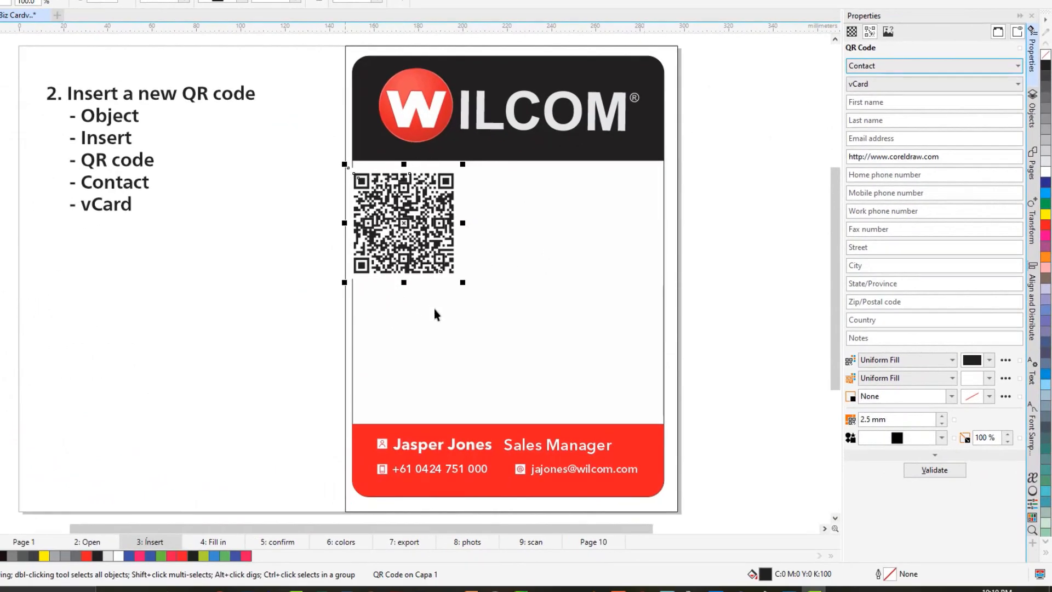
mouse_move(558, 237)
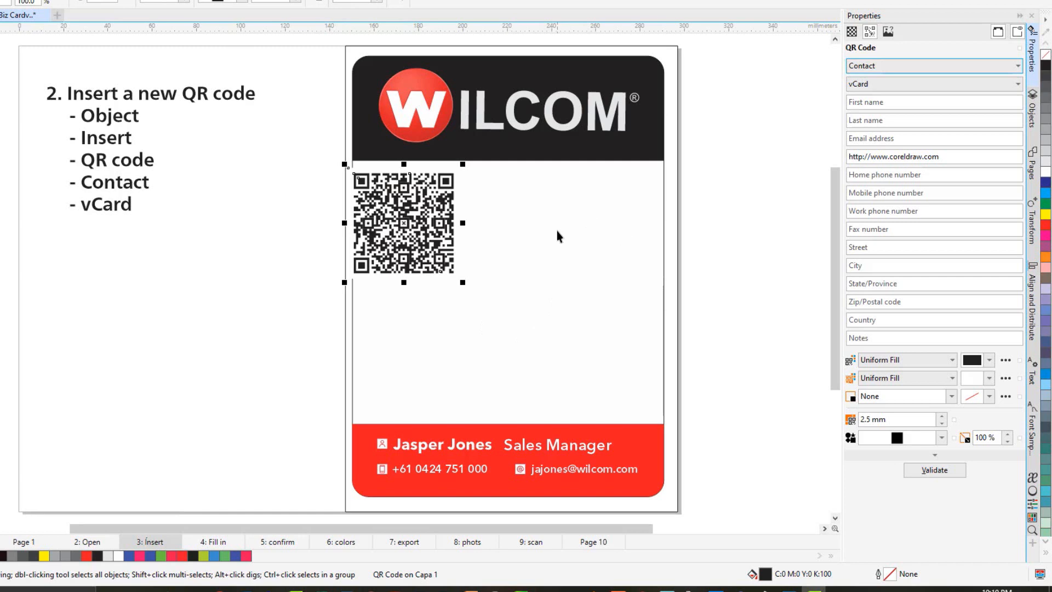
mouse_move(333, 242)
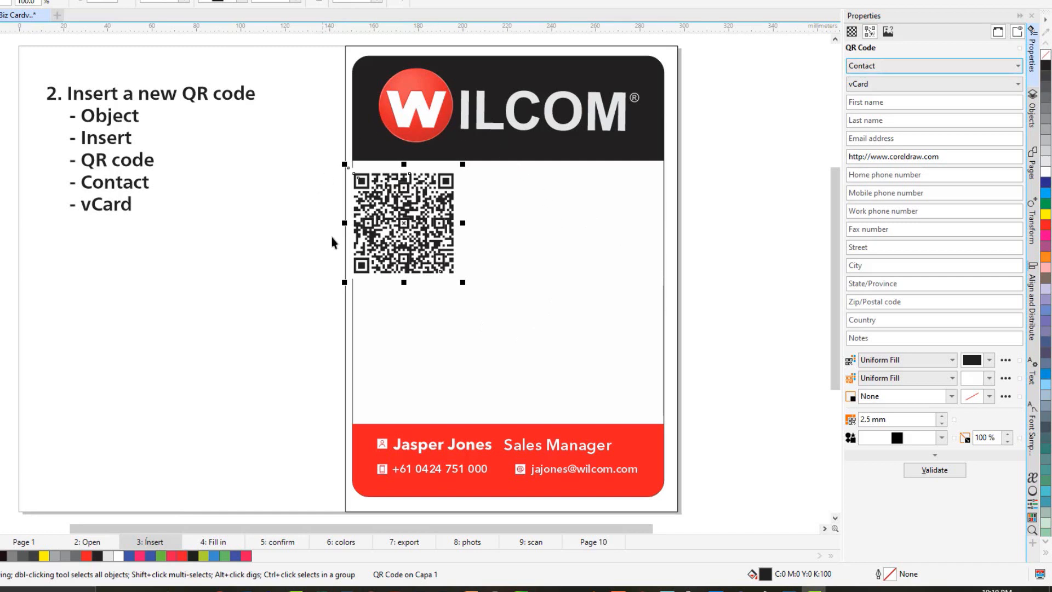
mouse_move(546, 290)
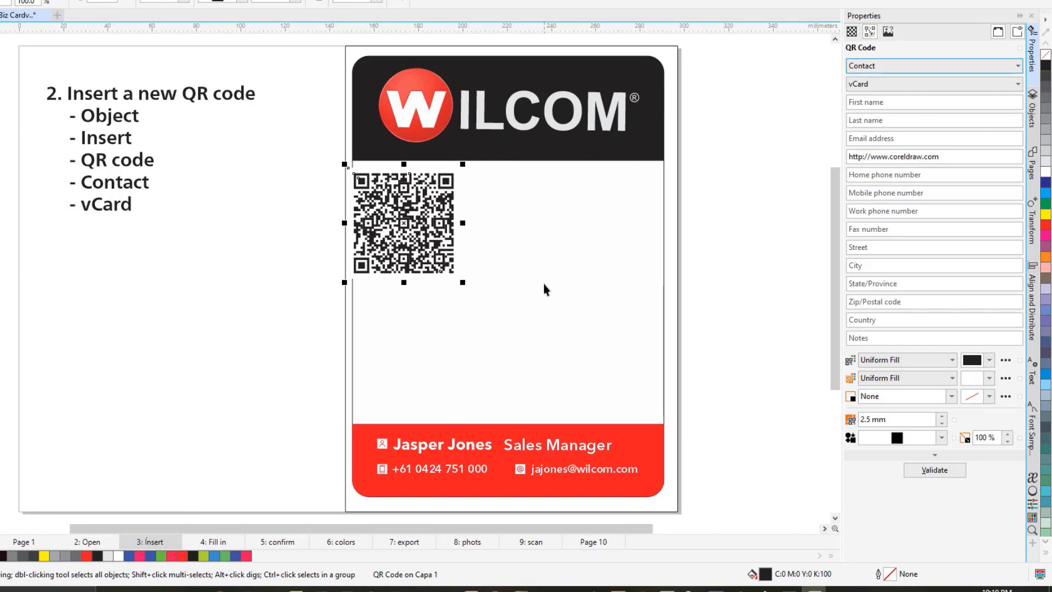
mouse_move(543, 281)
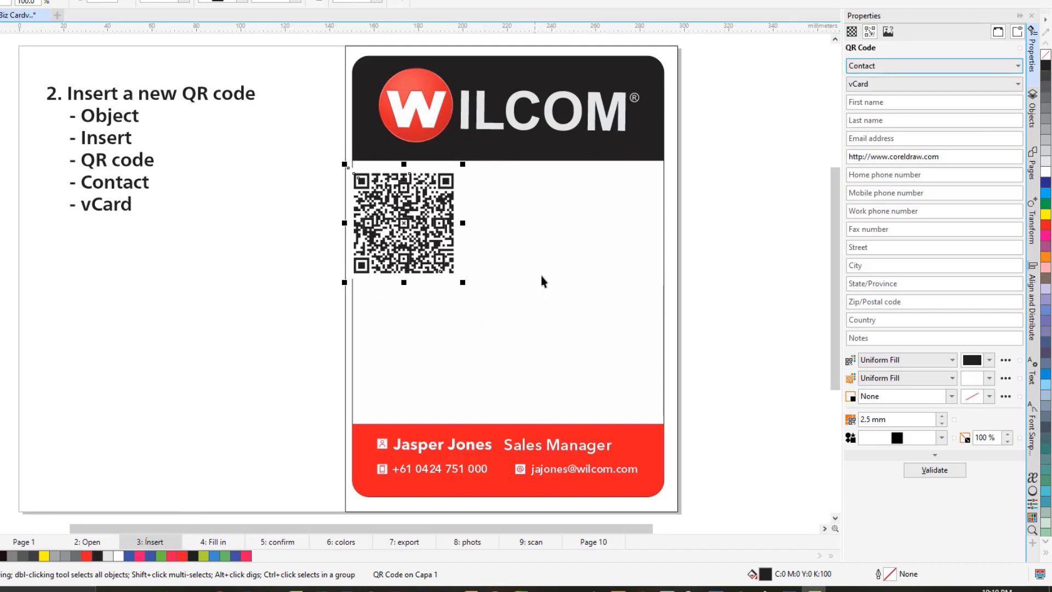
mouse_move(544, 289)
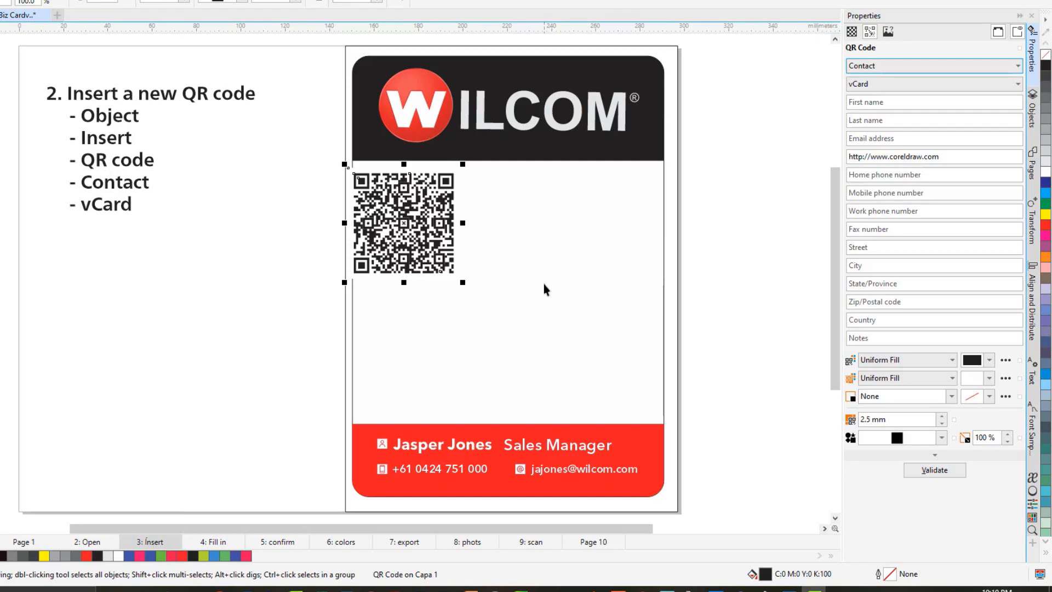
left_click(216, 541)
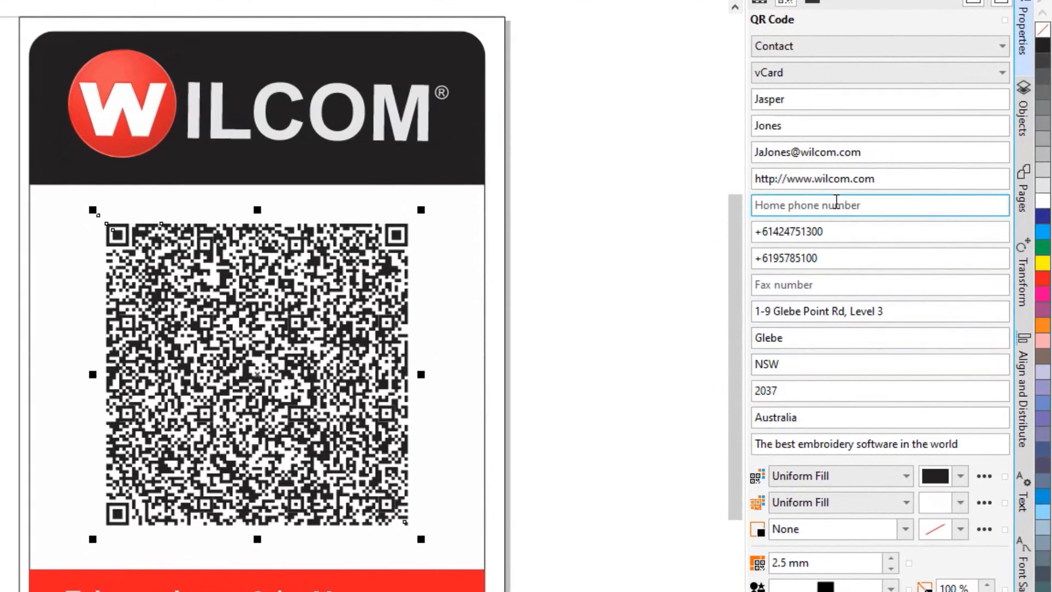
left_click(879, 232)
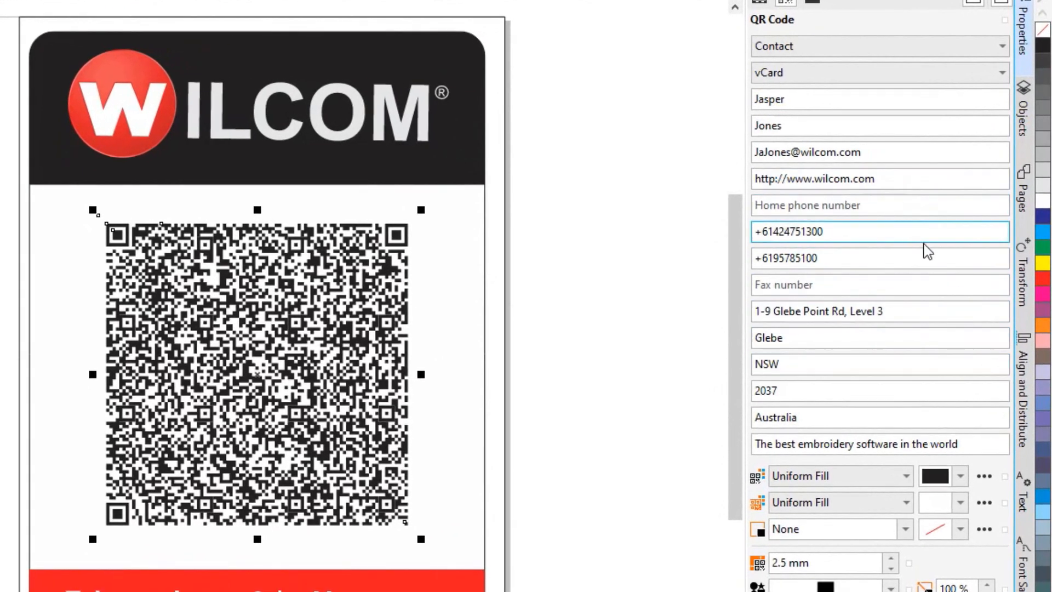
left_click(857, 205)
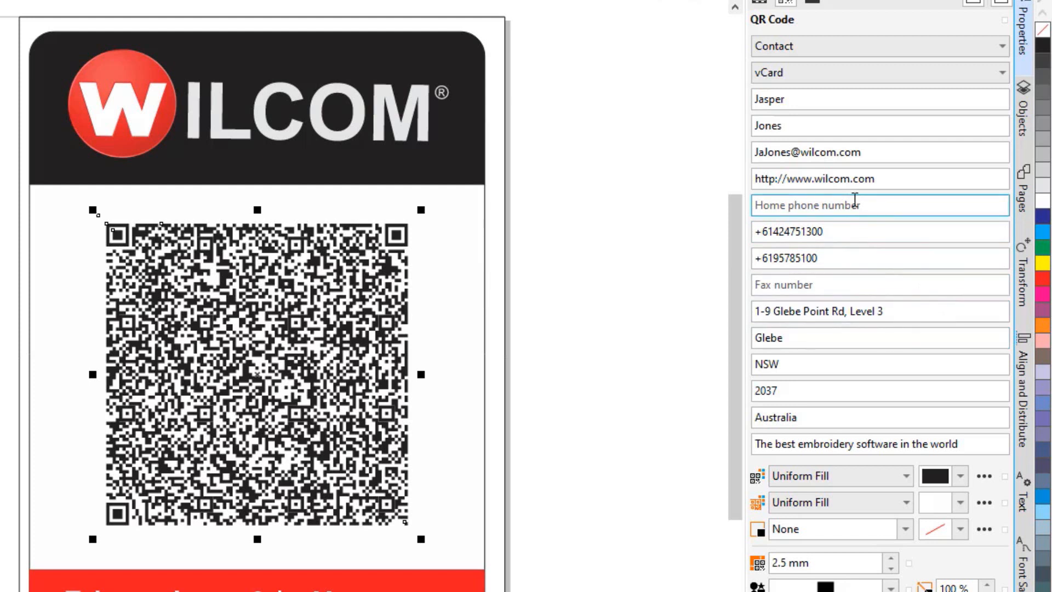
mouse_move(856, 202)
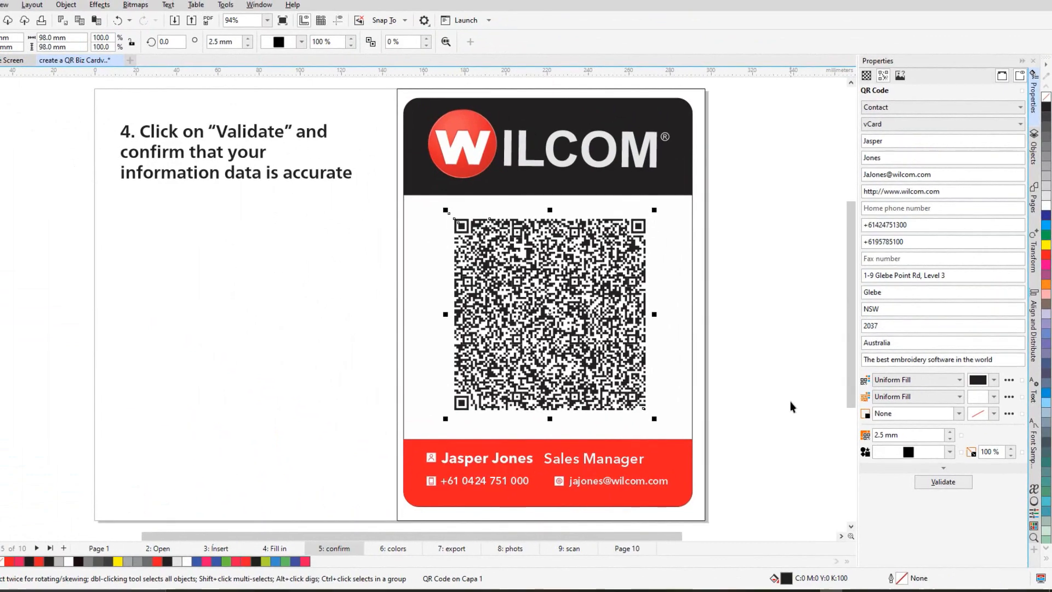
Step: Validate the QR code's encoded vCard data and dismiss the confirmation message
left_click(943, 482)
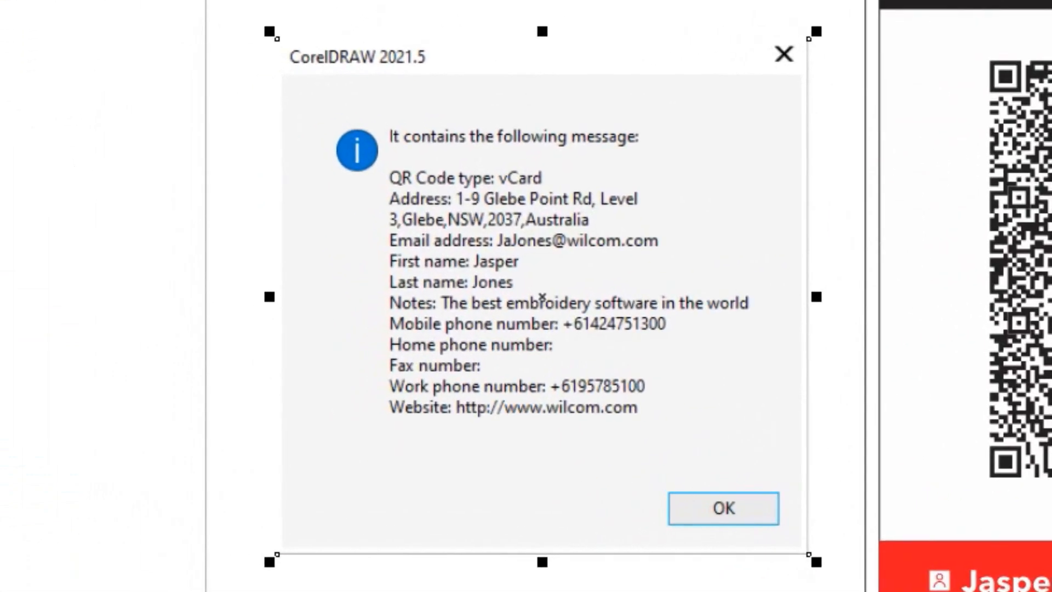
mouse_move(729, 156)
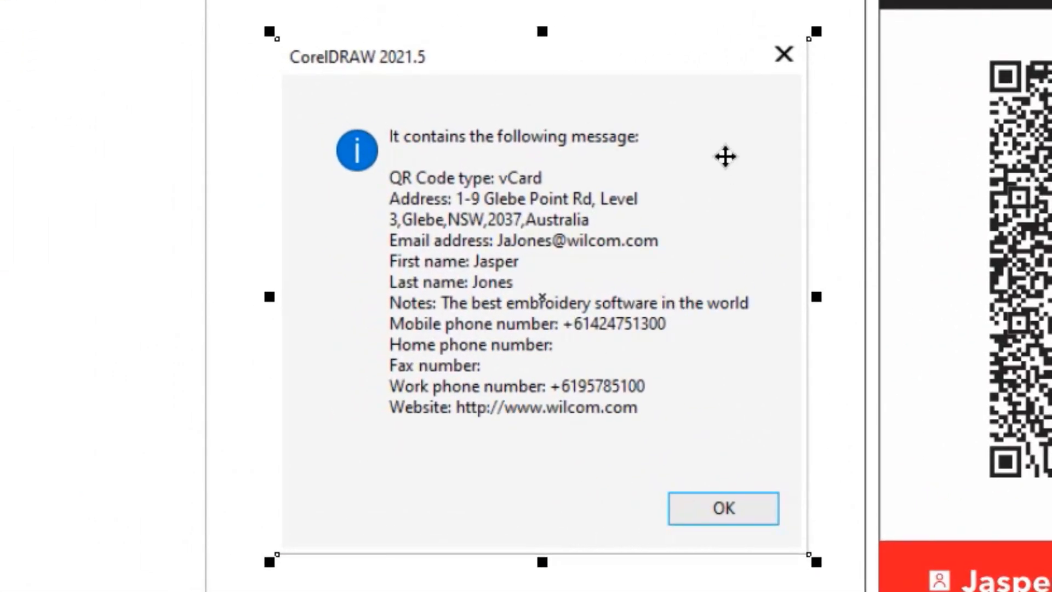
mouse_move(561, 119)
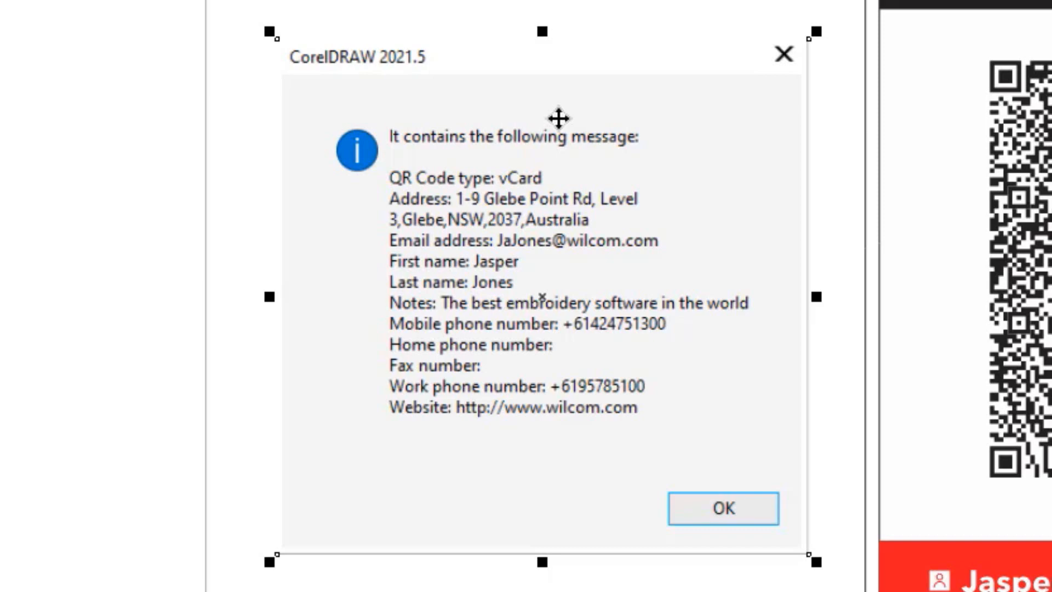
left_click(723, 508)
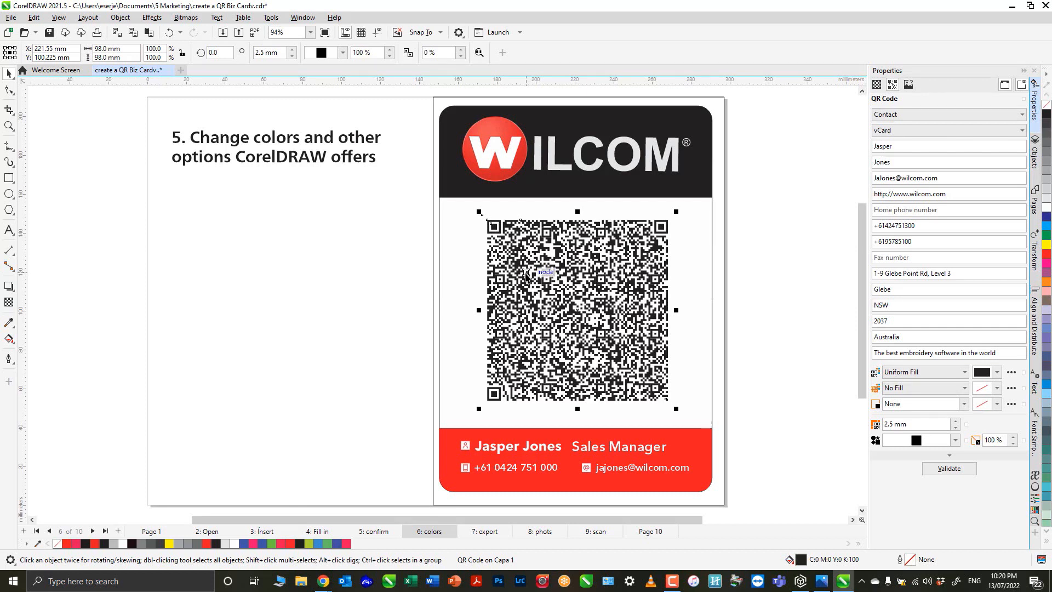
mouse_move(882, 512)
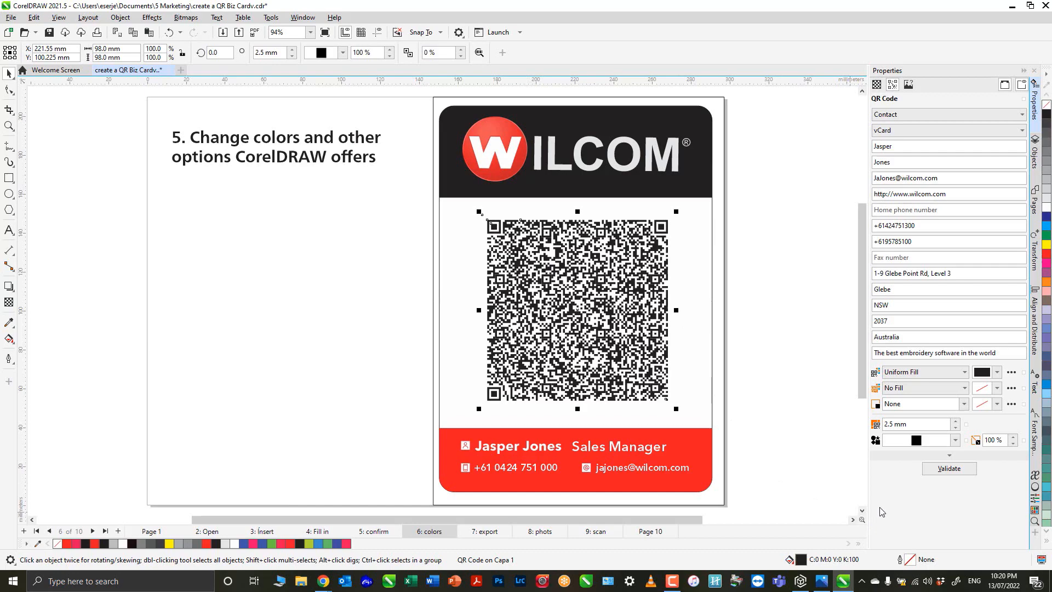
mouse_move(886, 503)
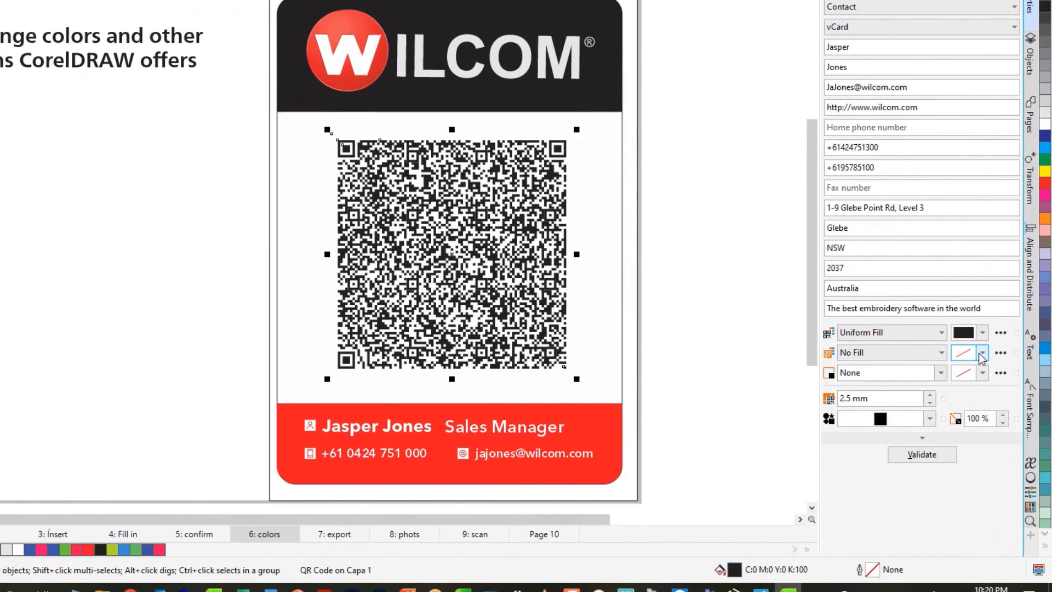
Step: Give the QR code a red uniform background fill
left_click(984, 359)
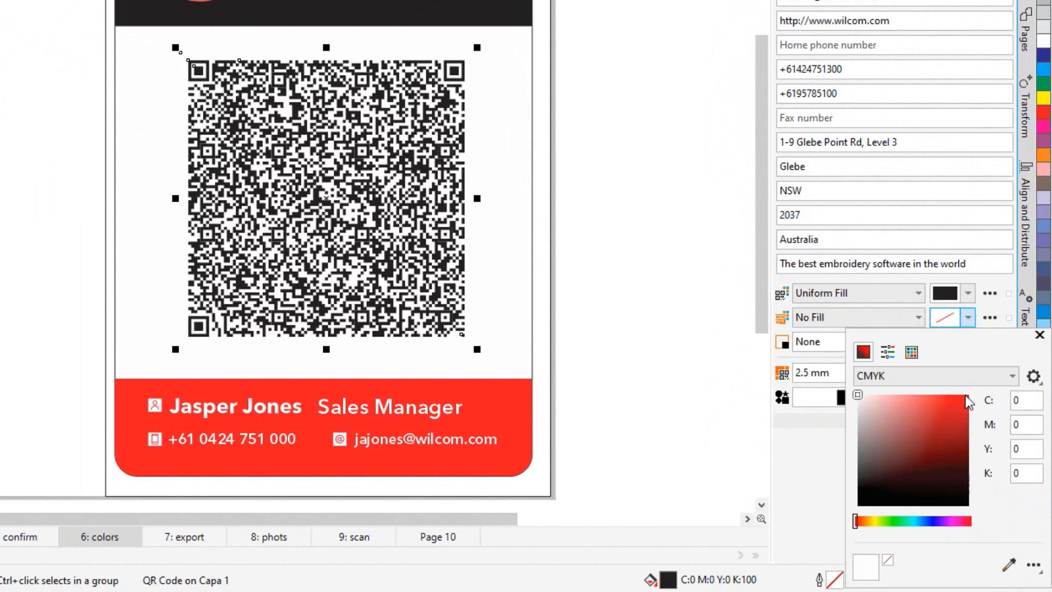
left_click(964, 401)
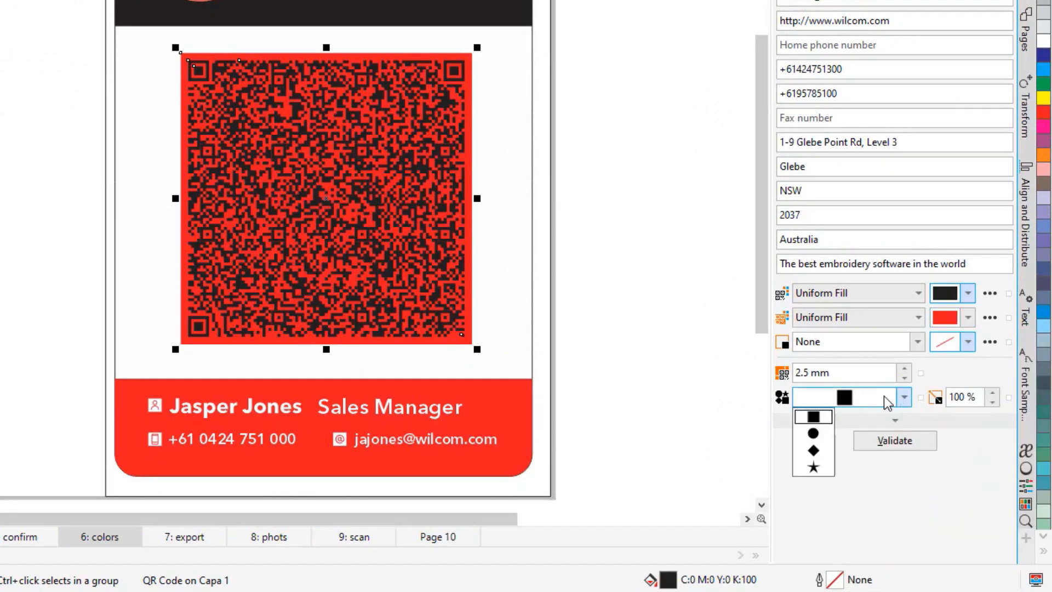
Step: Try circle-shaped QR pixels, then settle on star-shaped pixels
left_click(812, 434)
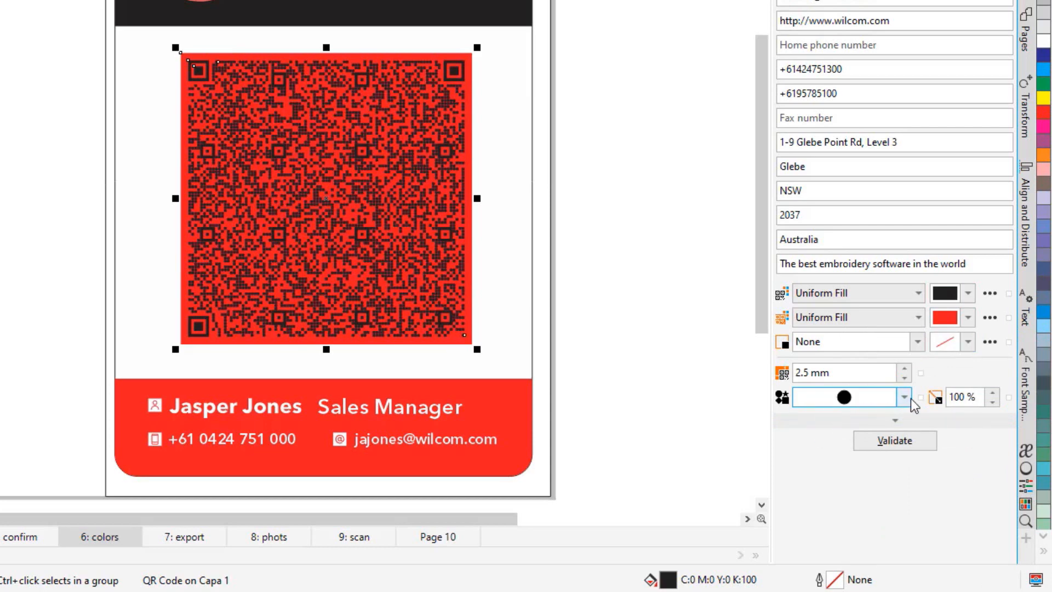
left_click(904, 397)
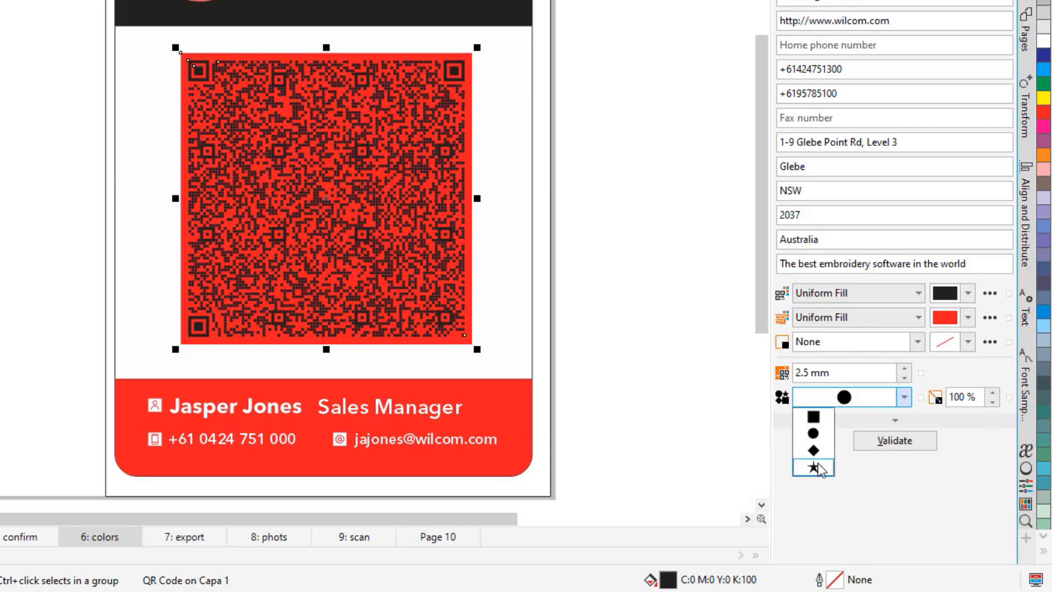
left_click(812, 466)
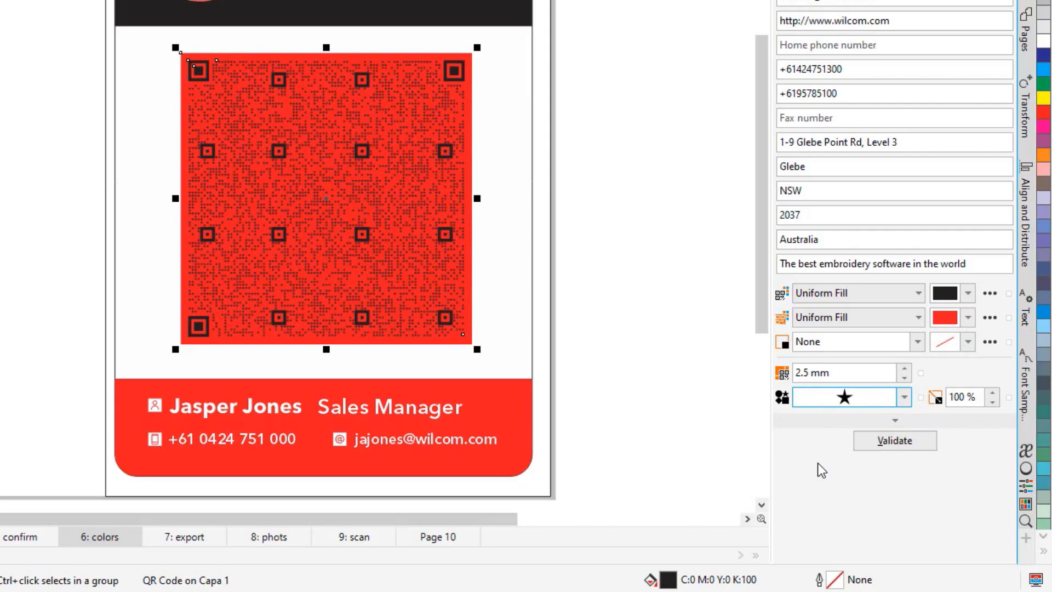